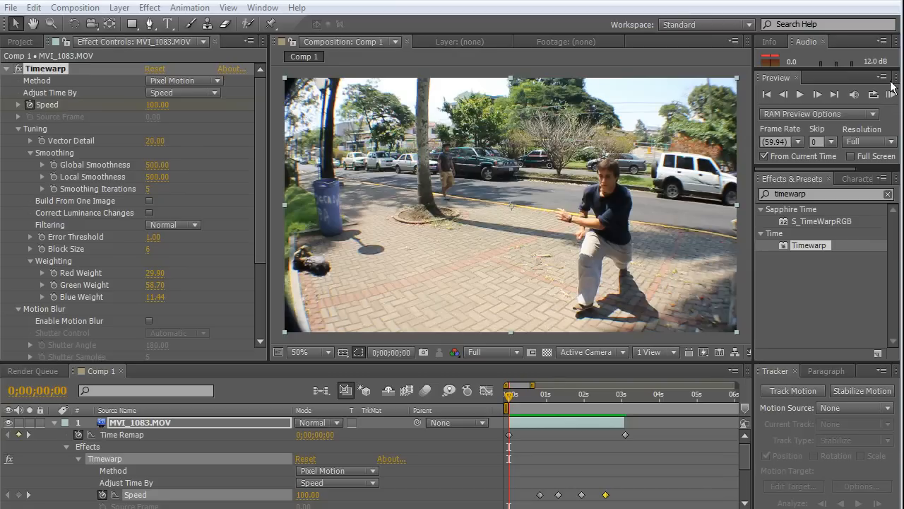
pyautogui.moveTo(889, 94)
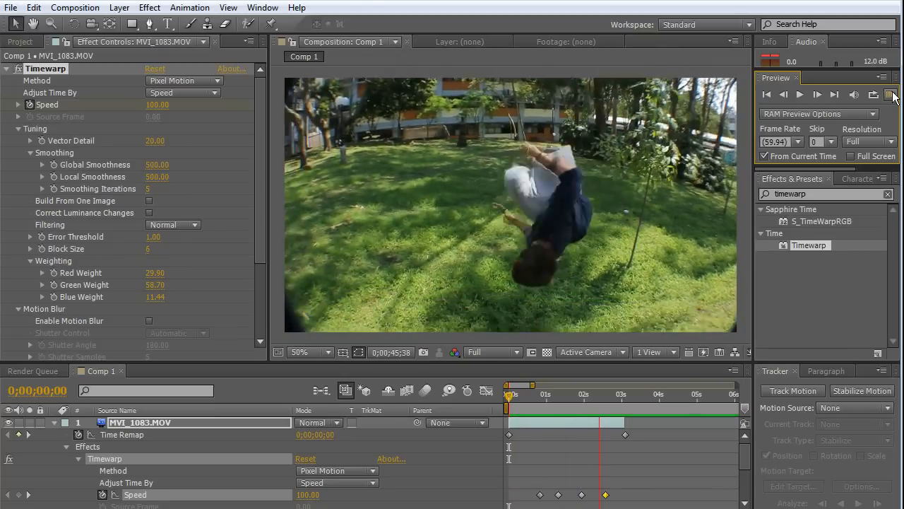
# Stop the clip preview and close the Timewarp project, discarding unsaved changes.
pyautogui.click(893, 94)
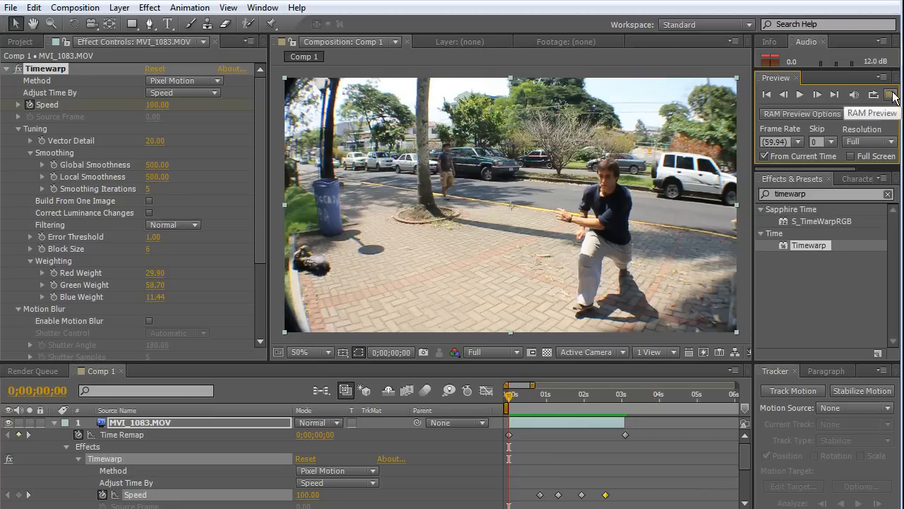
pyautogui.click(892, 94)
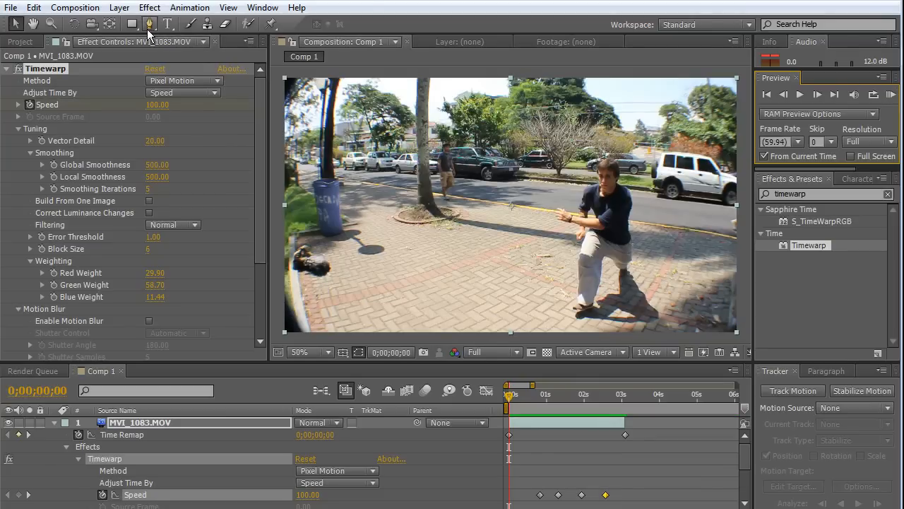
pyautogui.moveTo(149, 24)
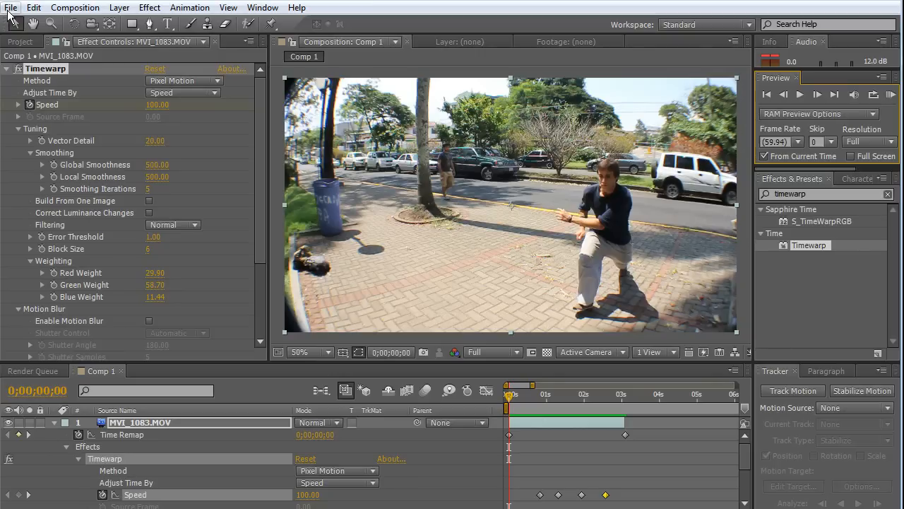
pyautogui.click(11, 8)
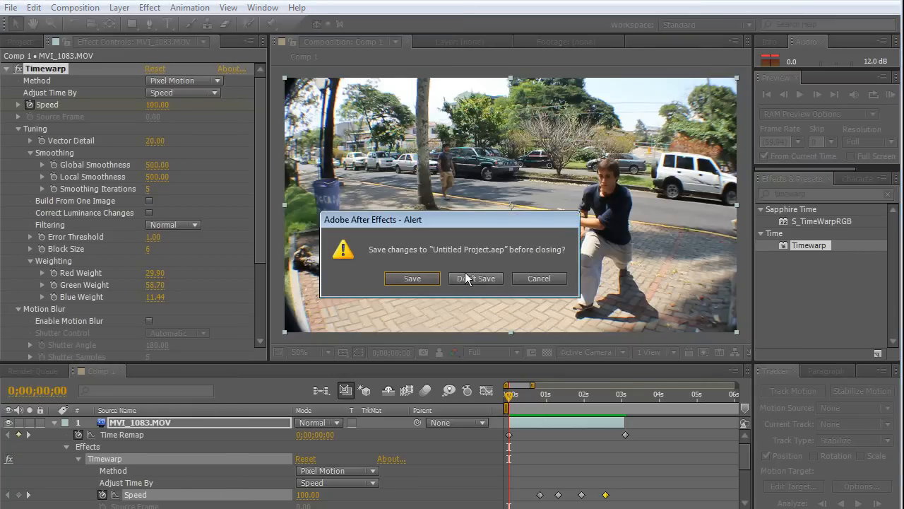
pyautogui.click(475, 278)
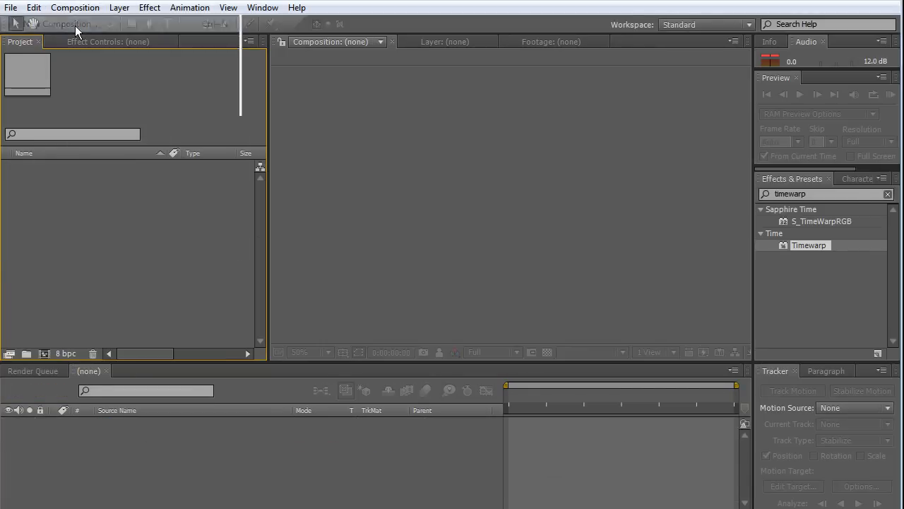
# Create Comp 1 at 1280×720 with a 60 fps frame rate.
pyautogui.click(75, 7)
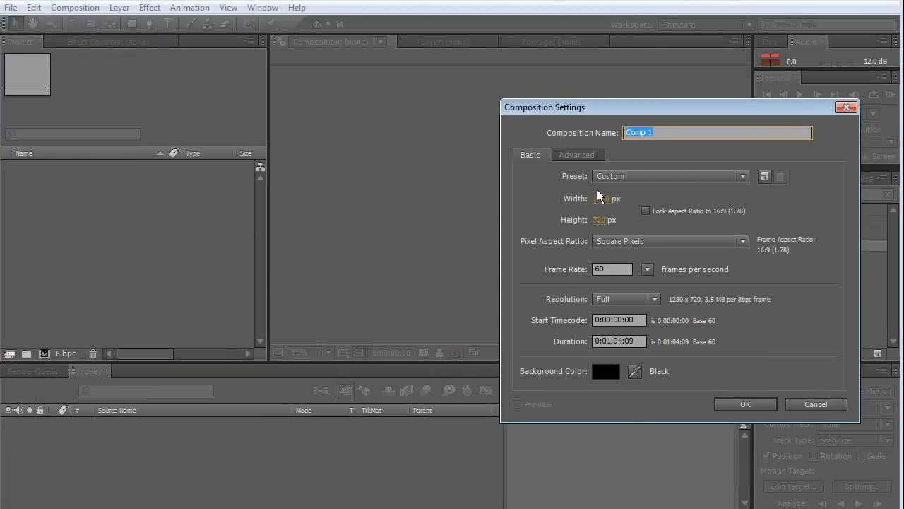
pyautogui.click(612, 219)
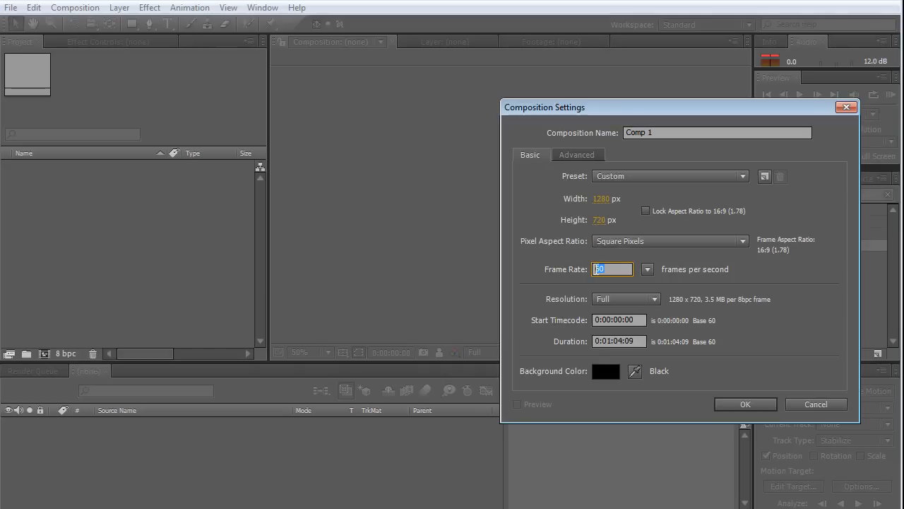
pyautogui.write('60')
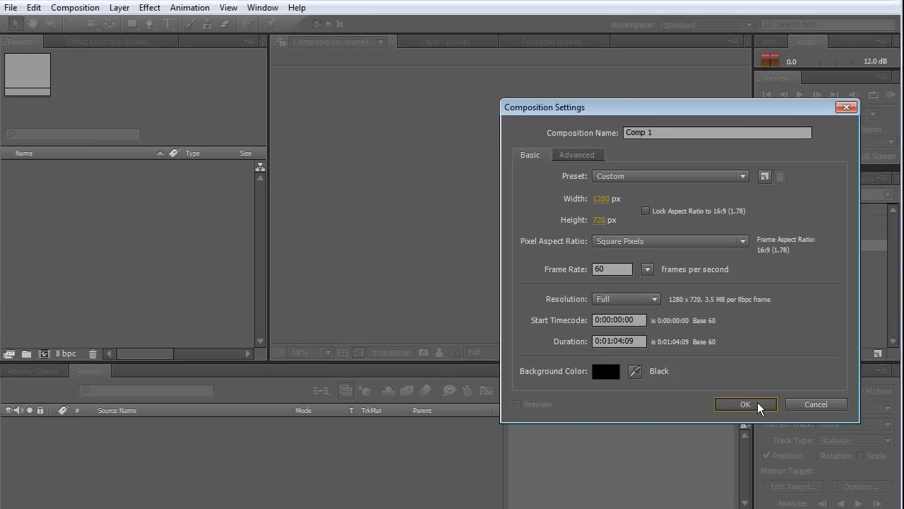
pyautogui.click(744, 403)
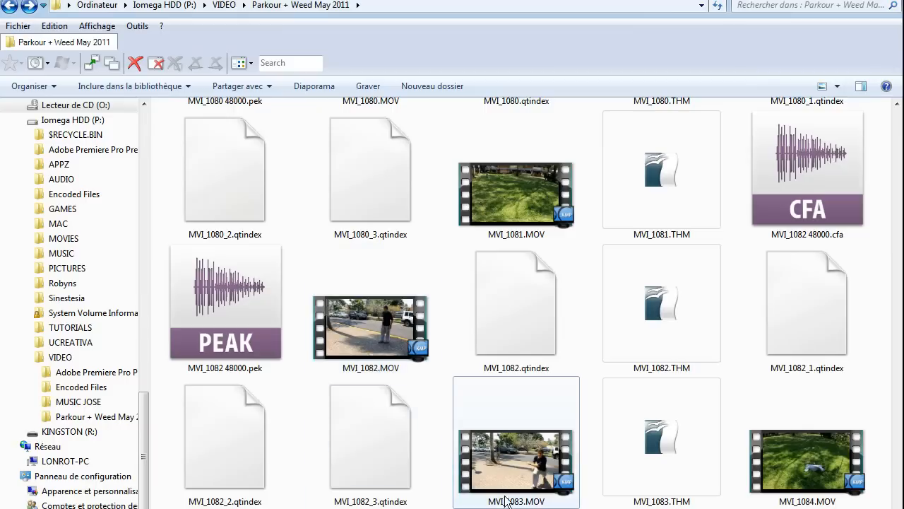
# Pick the MVI_1083.MOV clip in Explorer to import into the project.
pyautogui.click(516, 442)
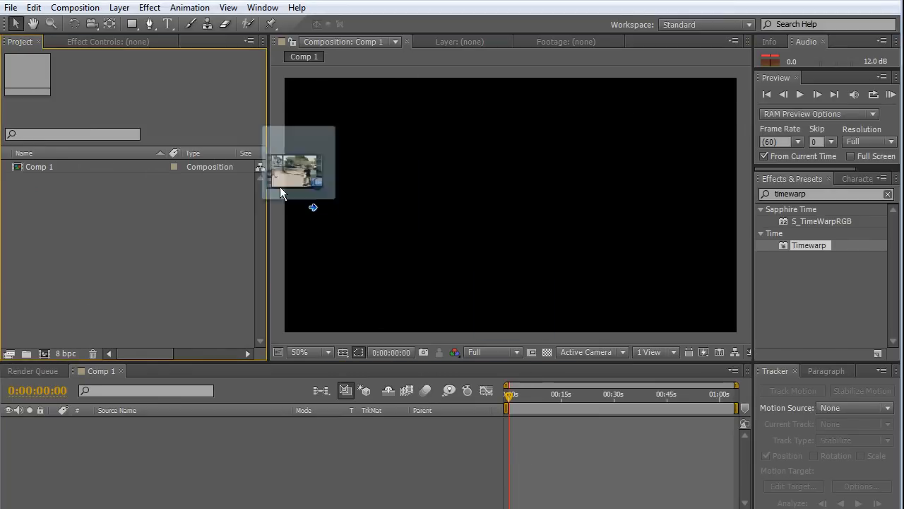
pyautogui.moveTo(70, 274)
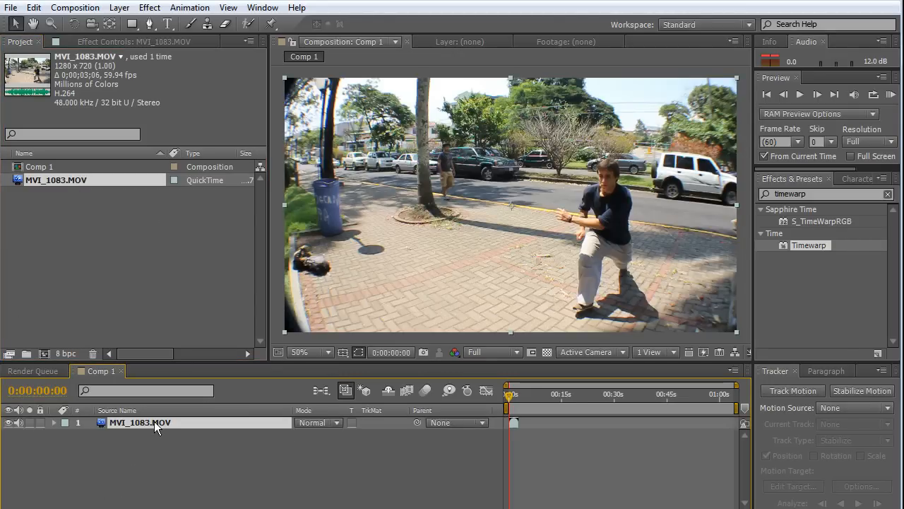
# Enable time remapping on the MVI_1083.MOV layer and enter Timewarp Speed 100.
pyautogui.rightClick(139, 421)
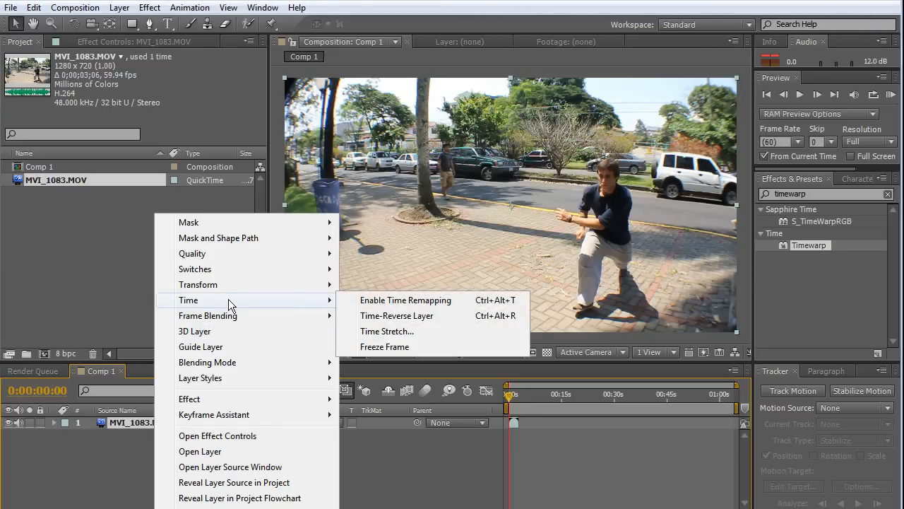
pyautogui.click(406, 300)
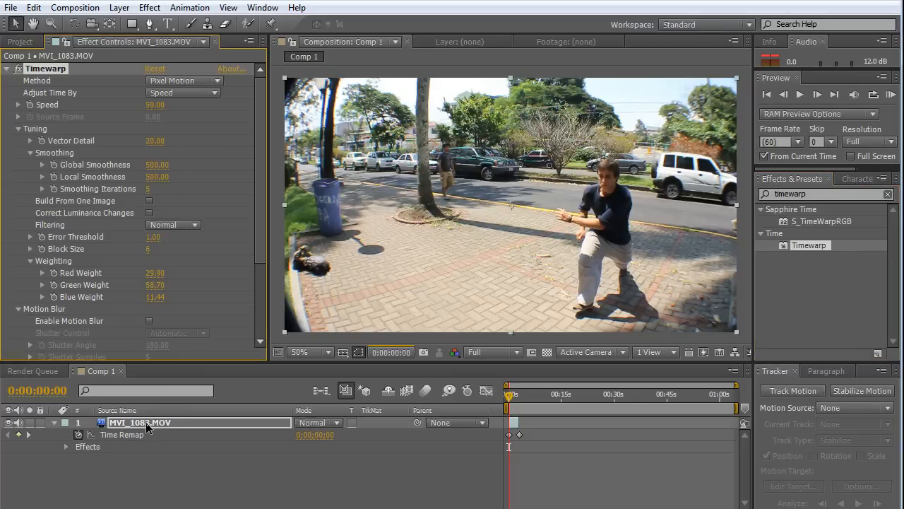
pyautogui.scroll(-3)
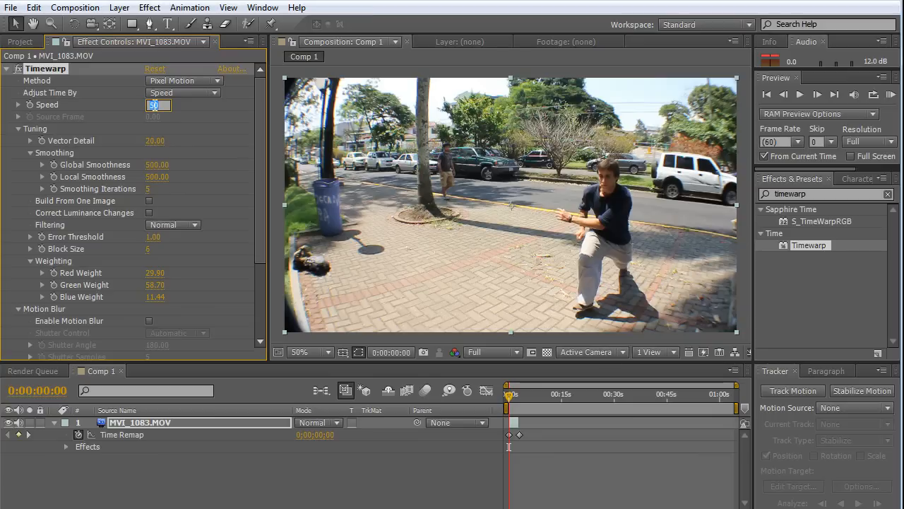
pyautogui.write('100.00')
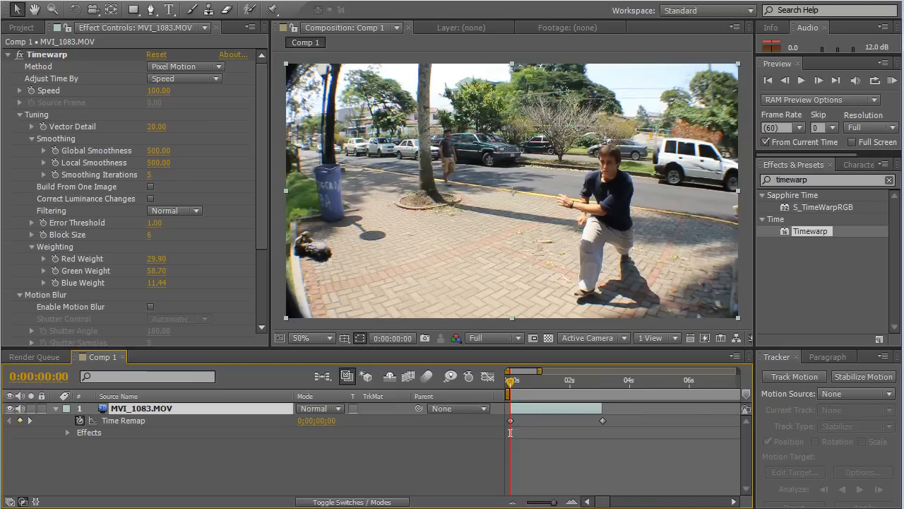
# Scrub to the flip at 0:00:01:03 and add a Timewarp Speed keyframe at 100.
pyautogui.click(553, 380)
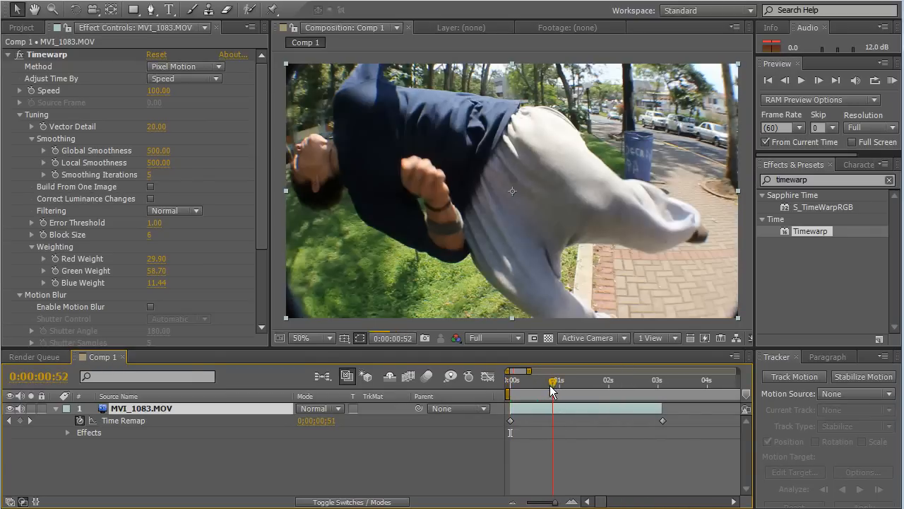
pyautogui.moveTo(555, 386); pyautogui.dragTo(552, 386)
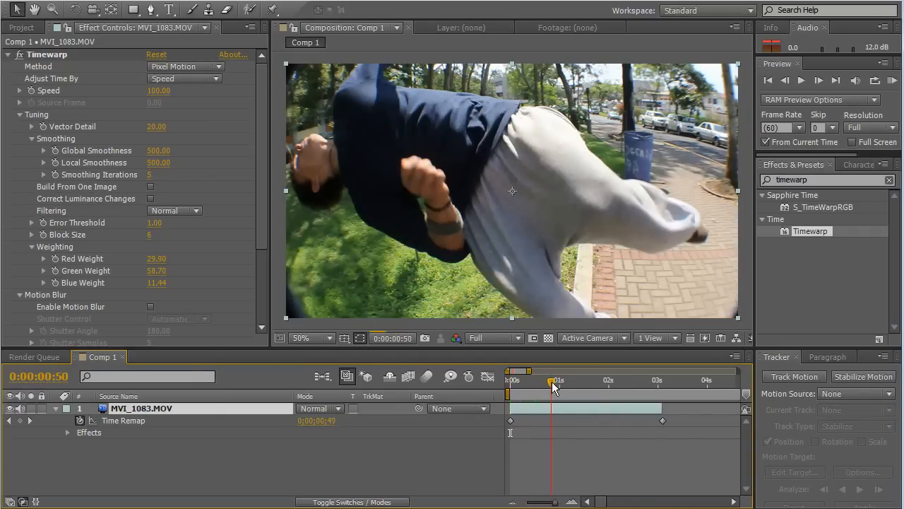
pyautogui.moveTo(552, 381); pyautogui.dragTo(562, 382)
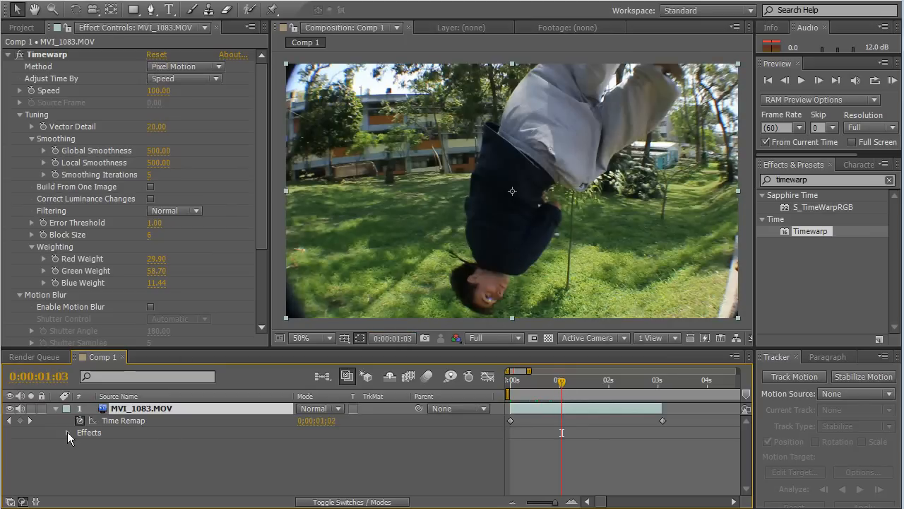
pyautogui.click(67, 432)
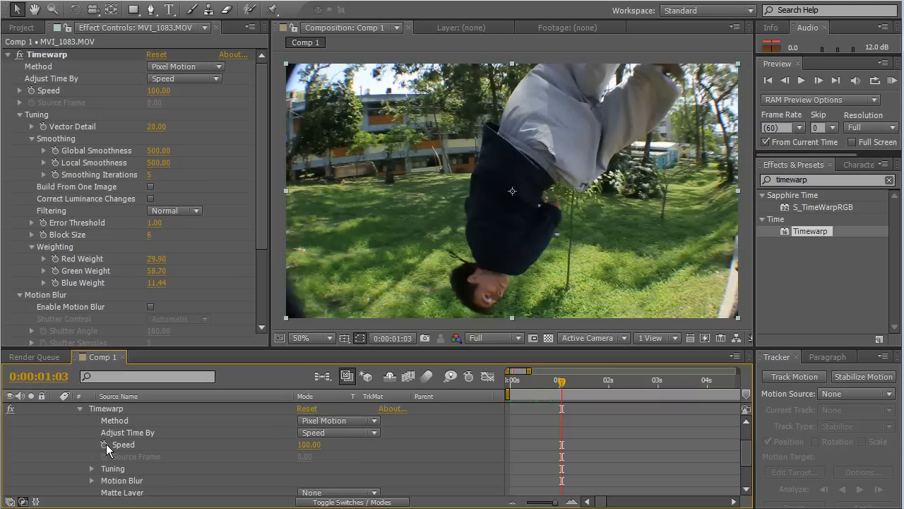
pyautogui.click(104, 445)
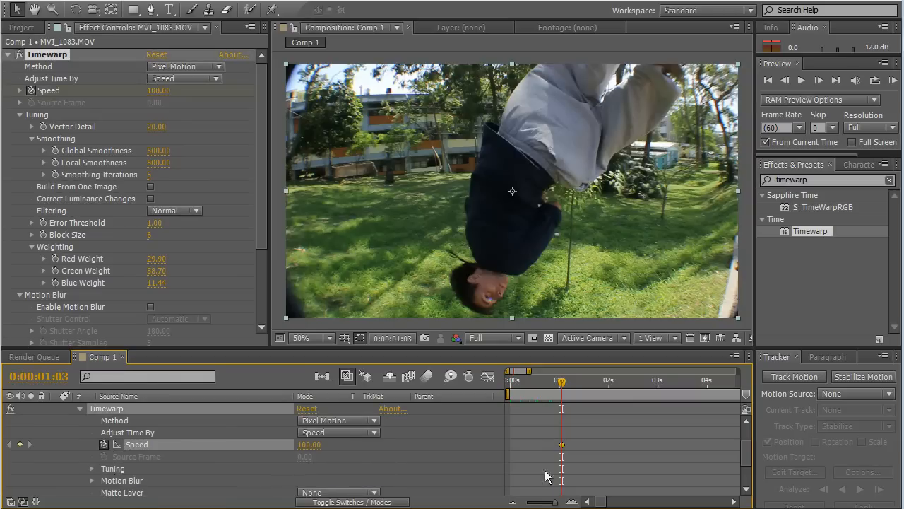
pyautogui.moveTo(563, 445)
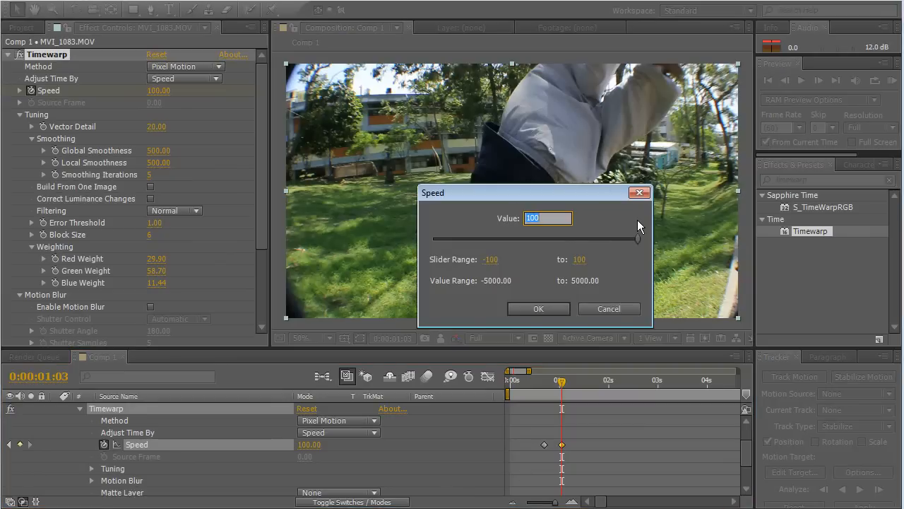
# Set the next Timewarp Speed keyframe to 2 and scrub the slowed section.
pyautogui.write('2')
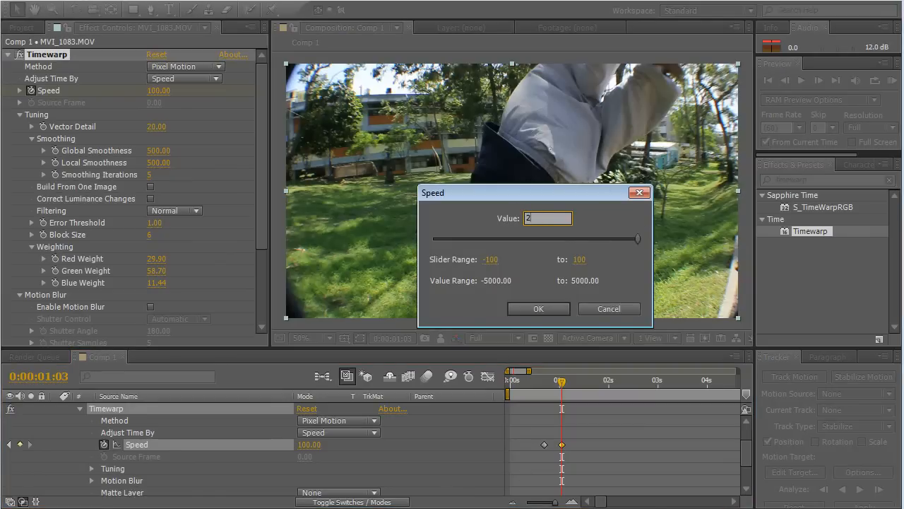
pyautogui.click(538, 308)
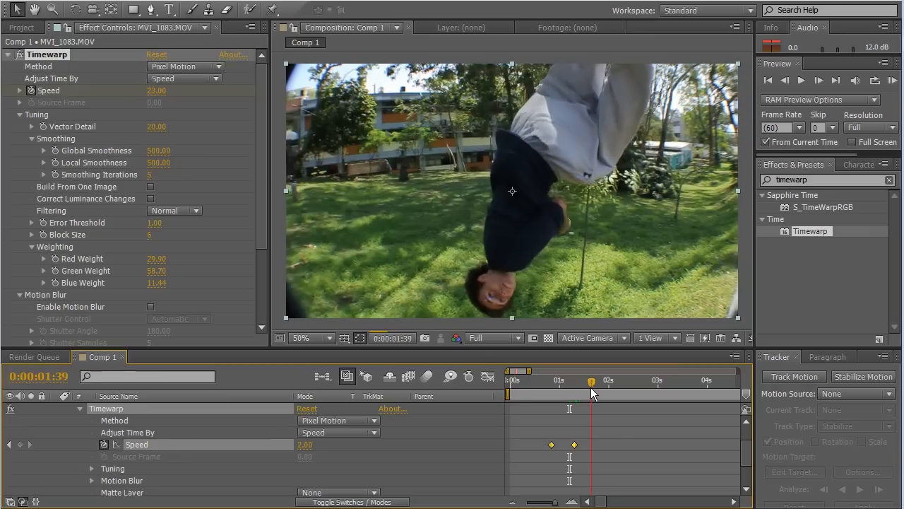
pyautogui.moveTo(592, 380); pyautogui.dragTo(606, 380)
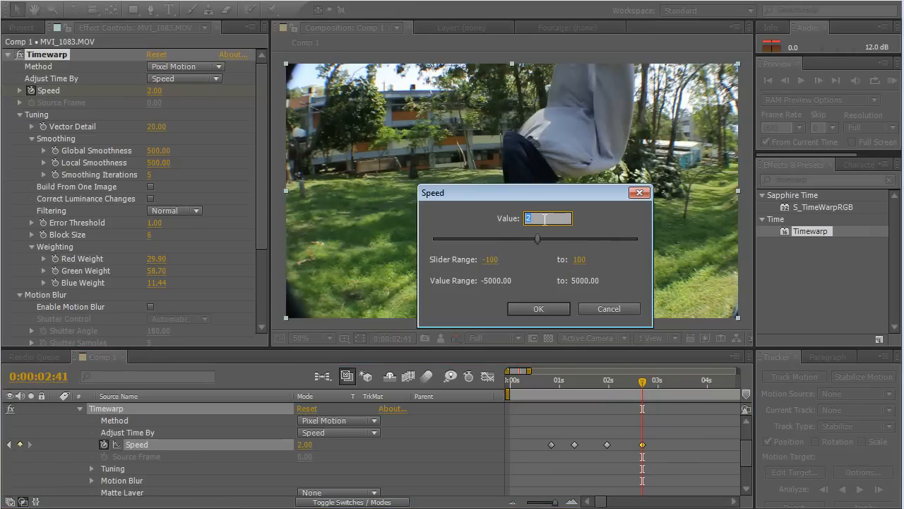
# Return the final Speed keyframe to 100, preview the speed ramp, and scrub back.
pyautogui.write('1')
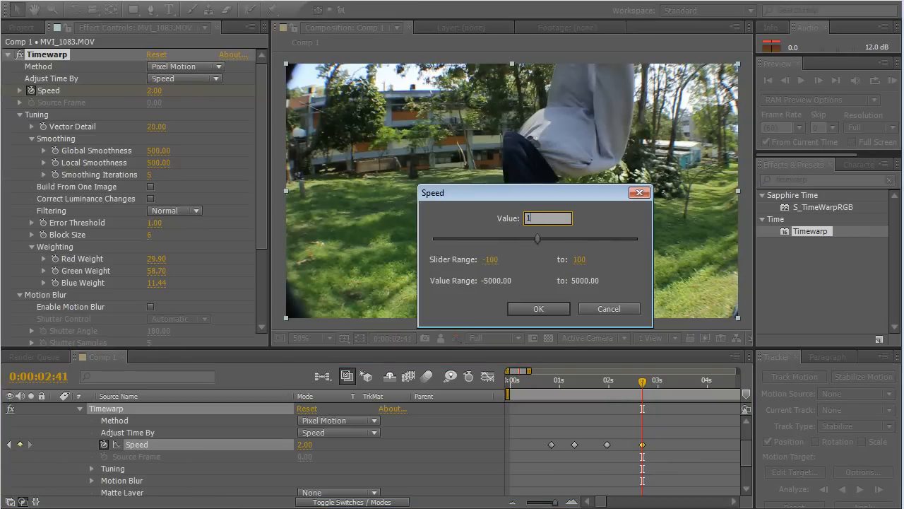
pyautogui.click(608, 309)
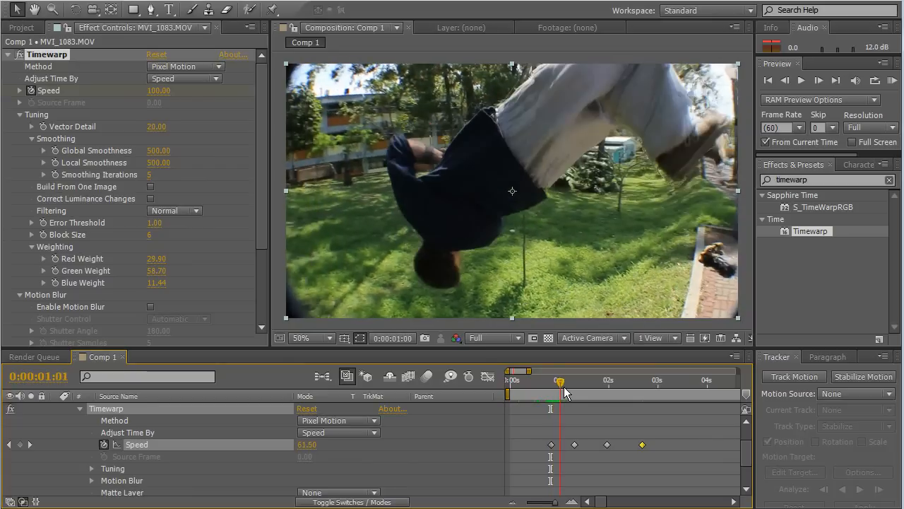
pyautogui.moveTo(559, 380); pyautogui.dragTo(572, 380)
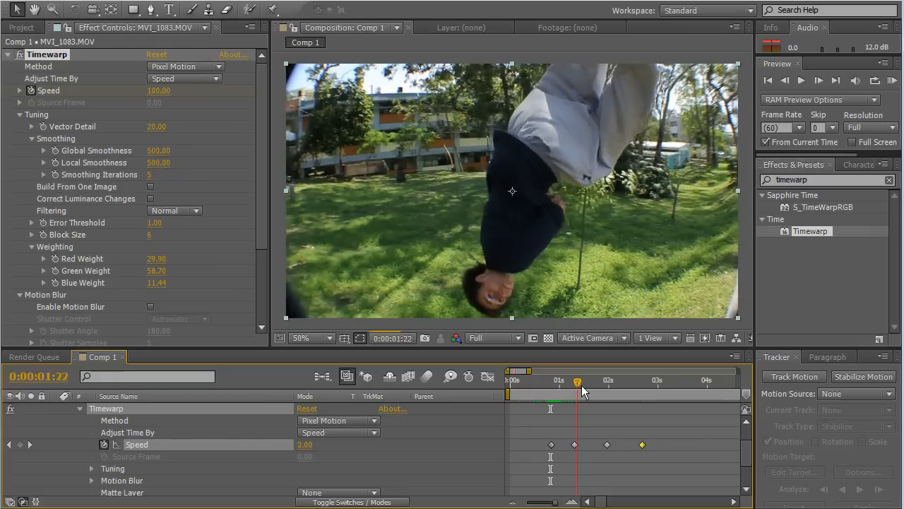
pyautogui.moveTo(577, 380); pyautogui.dragTo(597, 380)
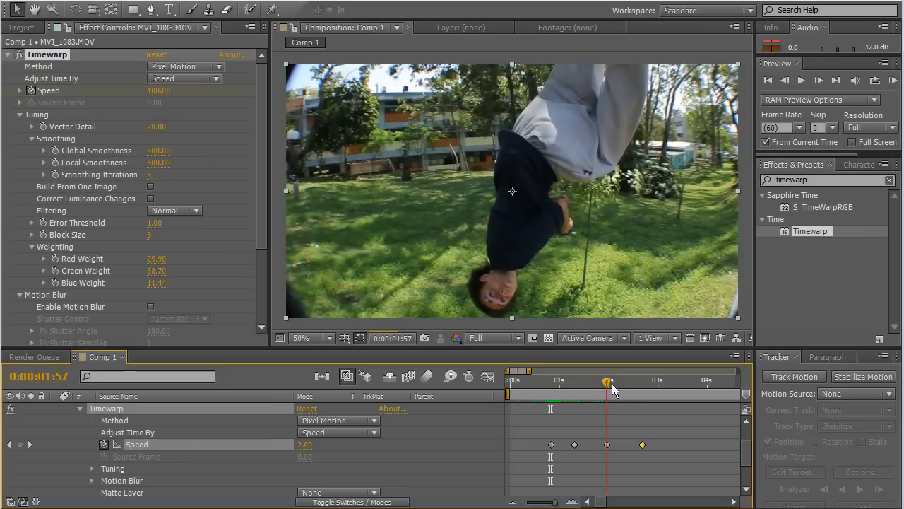
pyautogui.moveTo(606, 380); pyautogui.dragTo(620, 380)
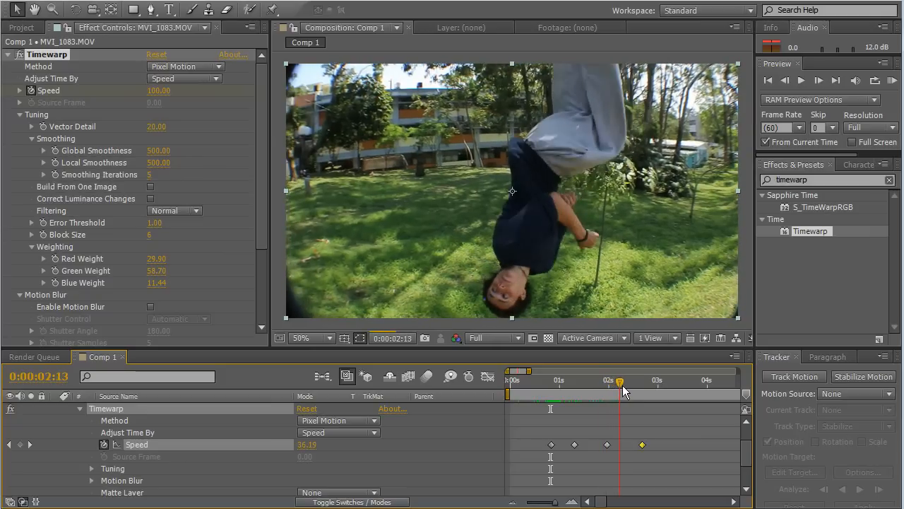
pyautogui.moveTo(620, 382); pyautogui.dragTo(634, 381)
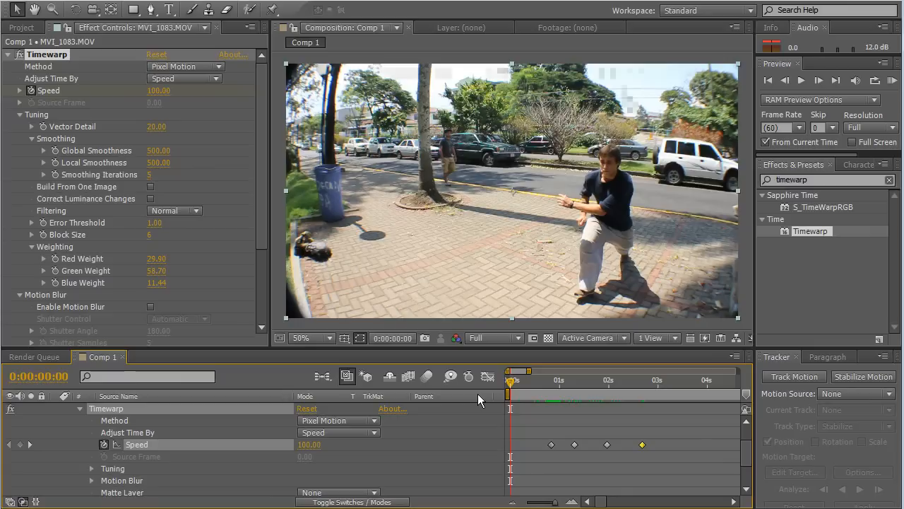
pyautogui.moveTo(891, 80)
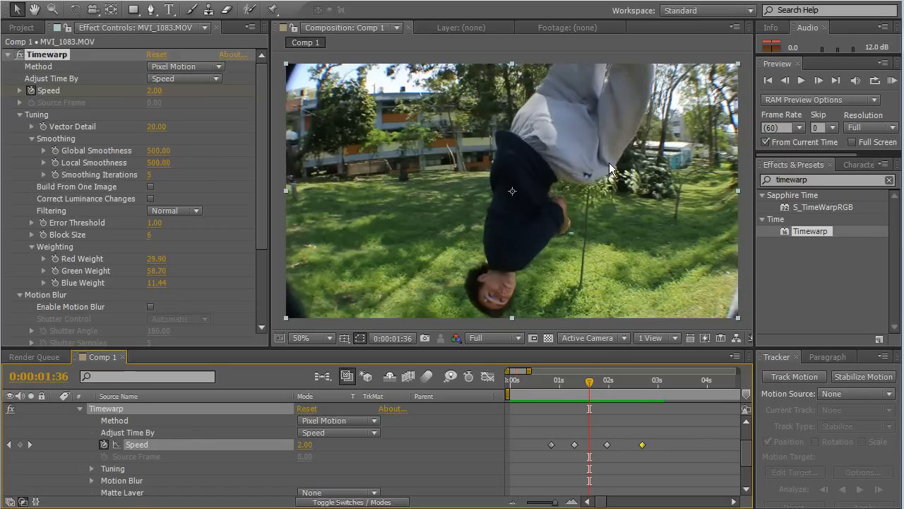
pyautogui.moveTo(64, 130)
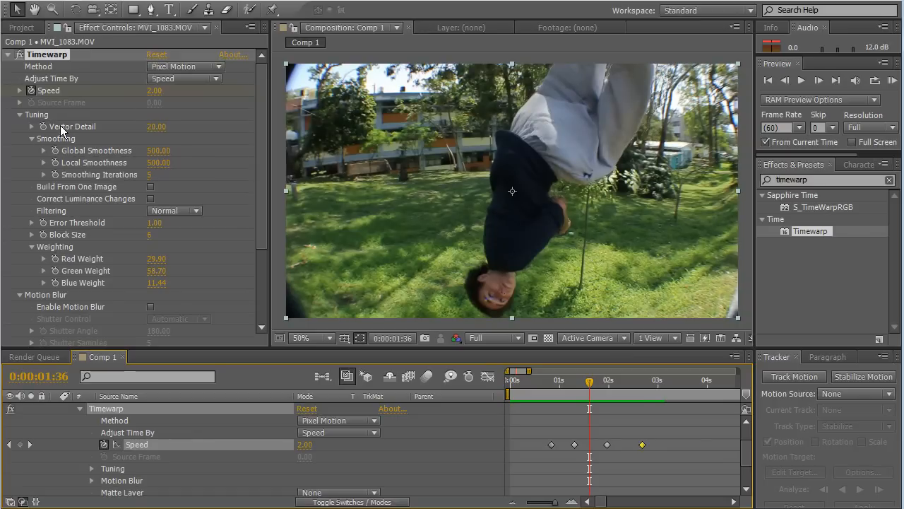
pyautogui.moveTo(595, 97)
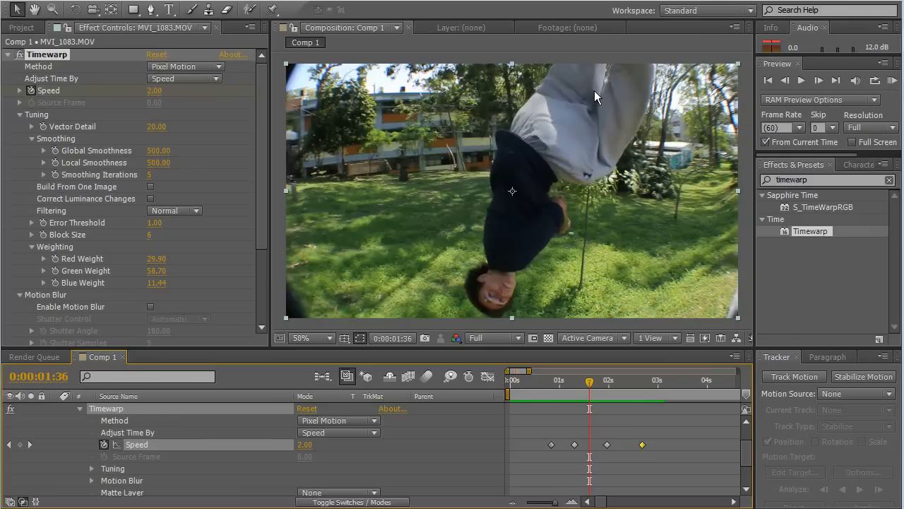
pyautogui.moveTo(586, 94)
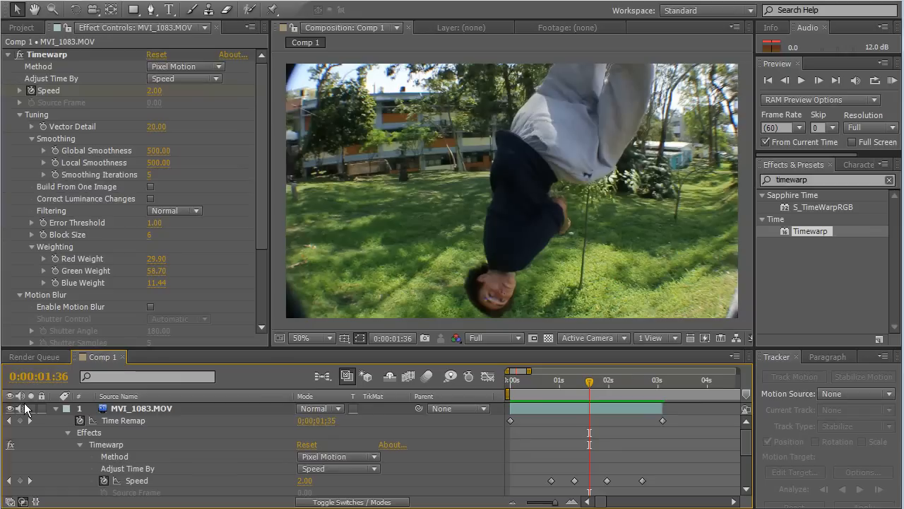
pyautogui.moveTo(590, 383)
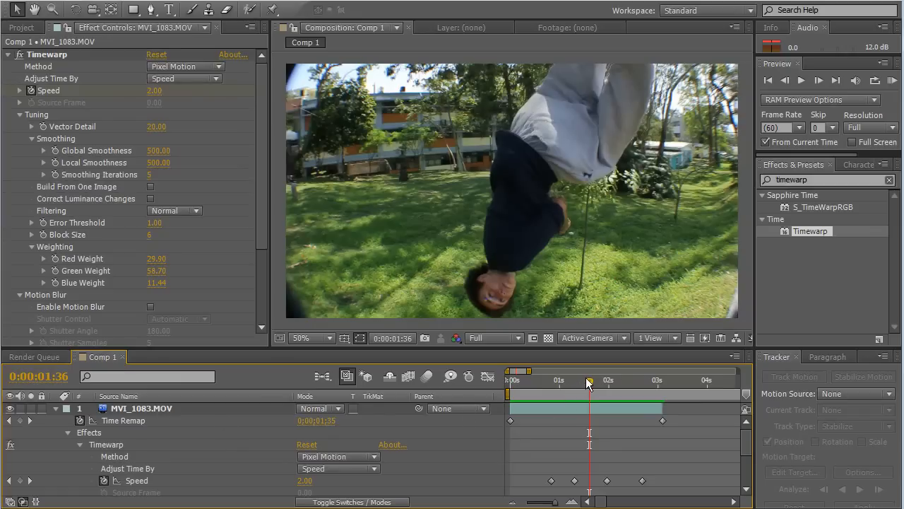